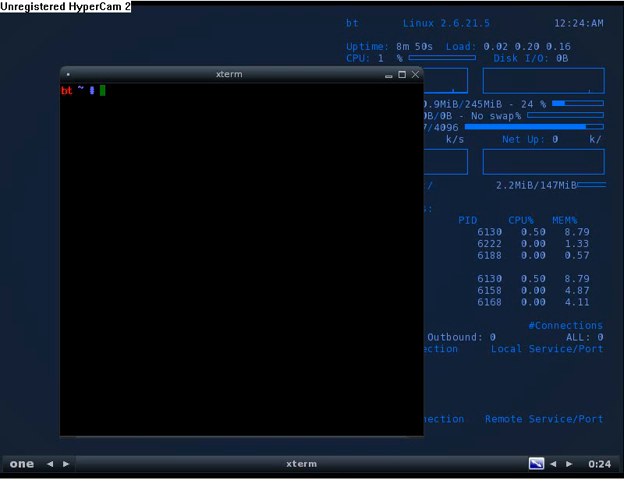
mouse_move(344, 376)
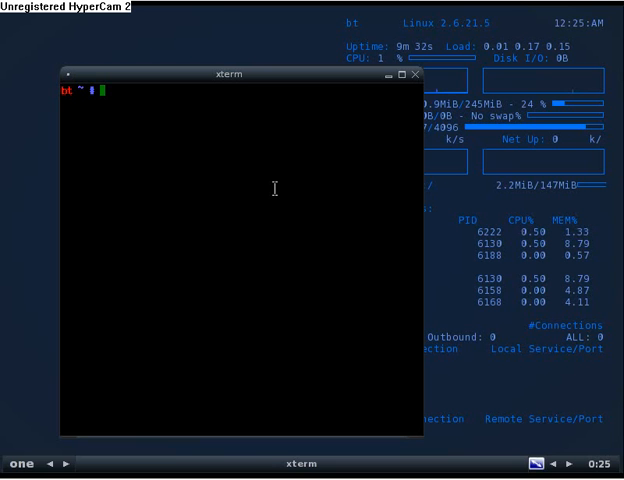
mouse_move(470, 64)
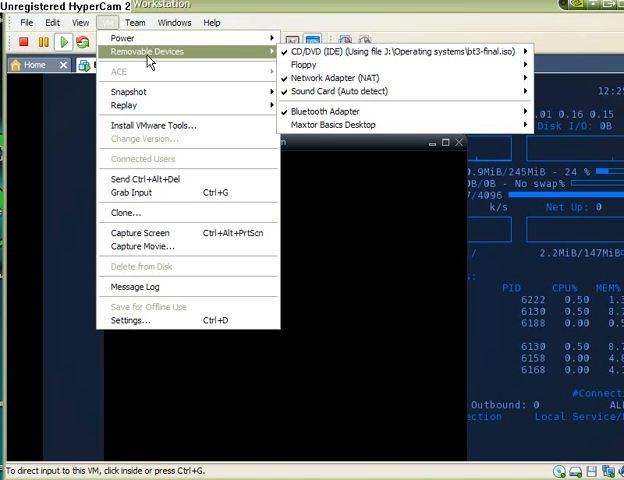
mouse_move(176, 62)
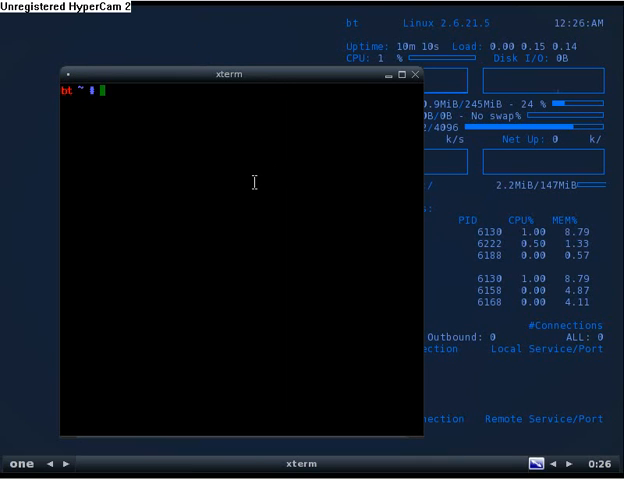
Step: Return to the home directory and clear the terminal screen
type("cd")
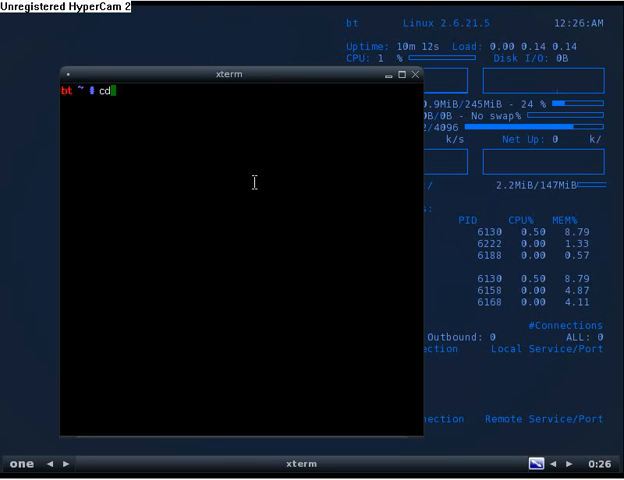
key("Return")
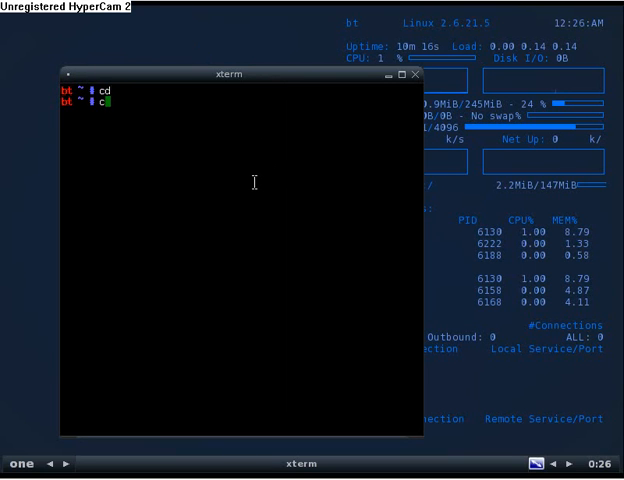
type("clear")
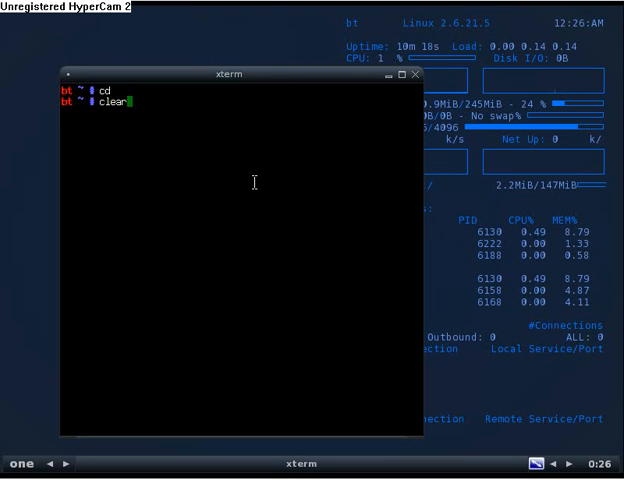
key("Return")
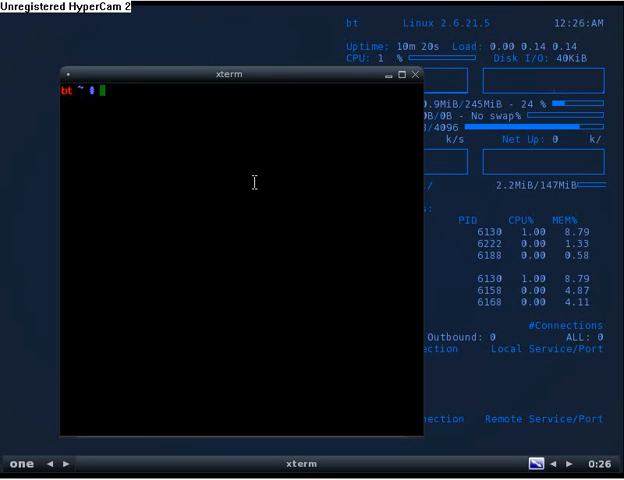
Step: Run mkdir -p /dev/bluetooth/rfcomm to create the directory with its parents
type("kdir -p /")
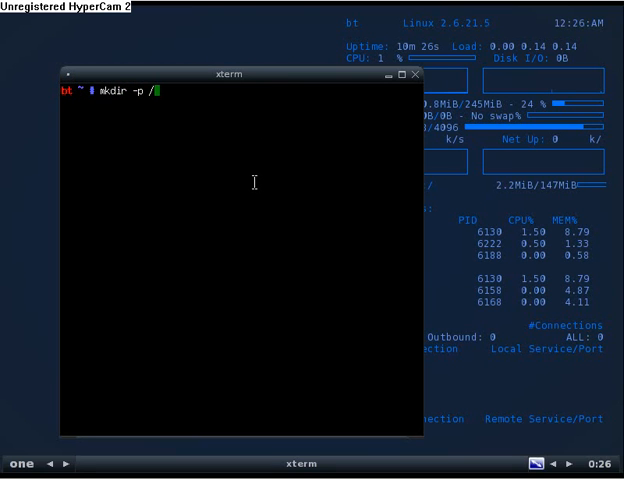
type("dev")
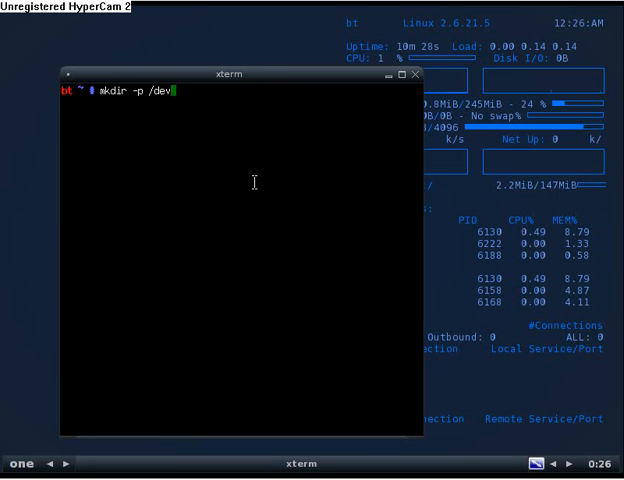
type("/")
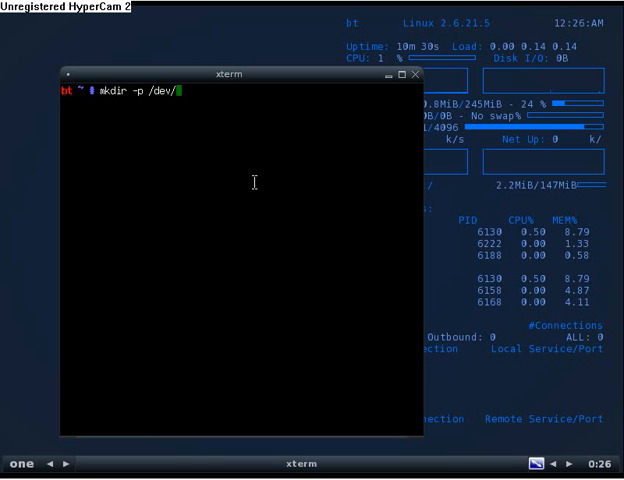
type("blue")
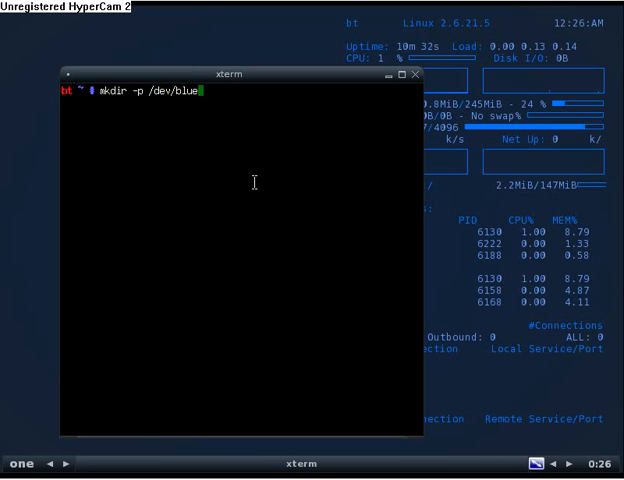
type("tooth")
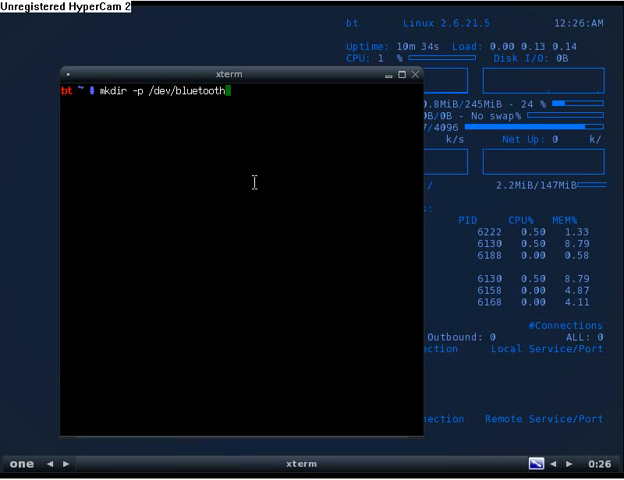
type("/rf")
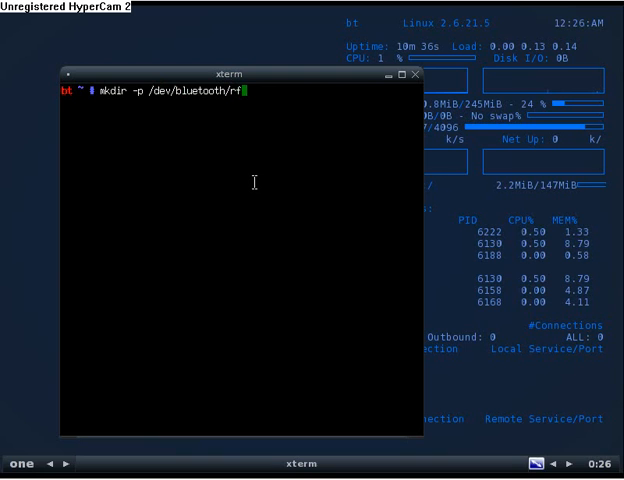
type("comm")
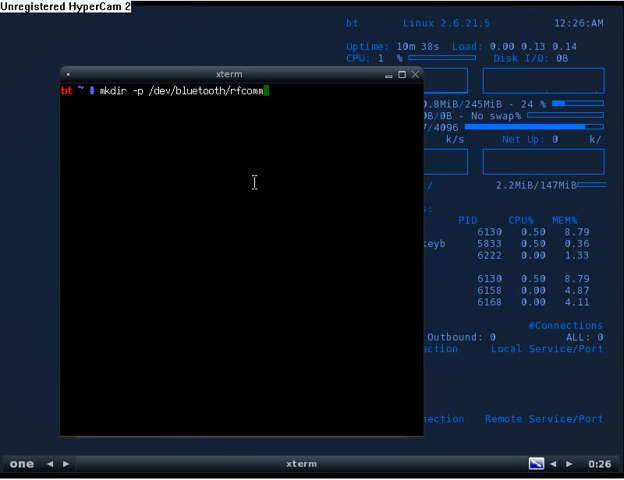
key("Return")
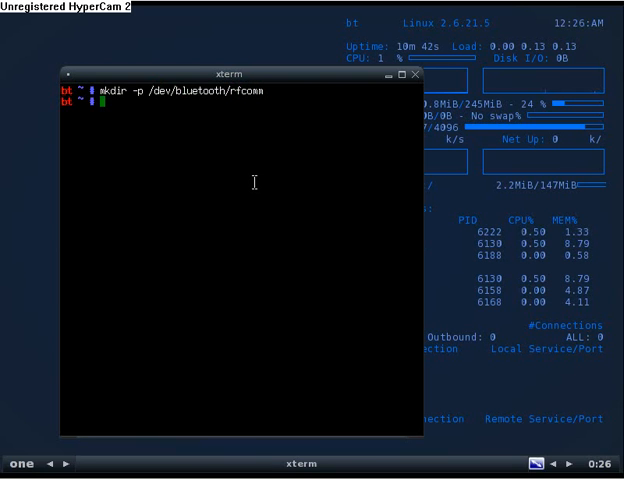
Step: Run mknod -m 666 /dev/bluetooth/rfcomm/0 c 216 0 to create the device node
type("mk")
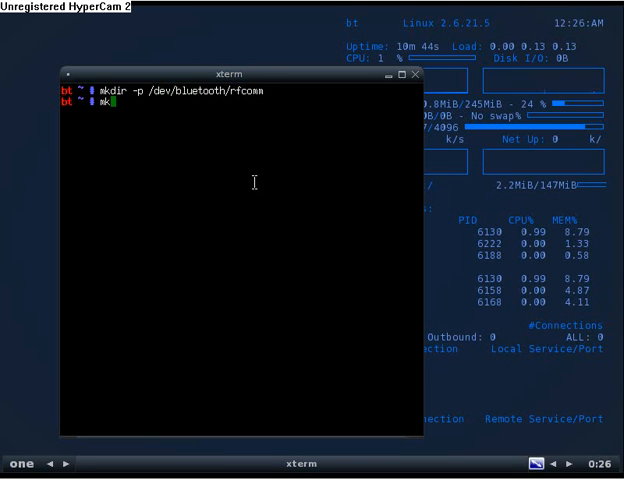
type("nod")
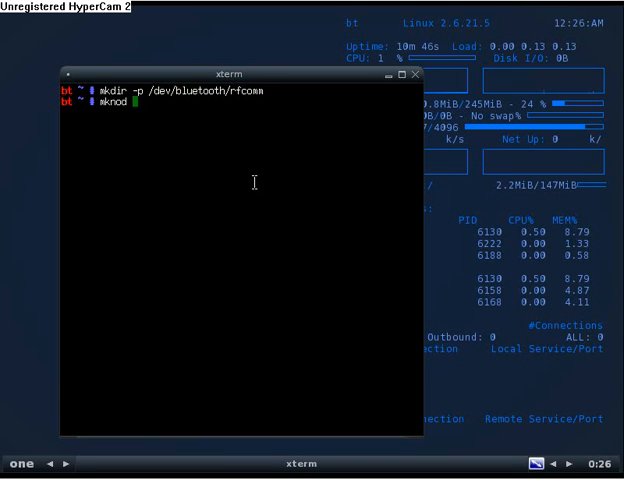
type("-n")
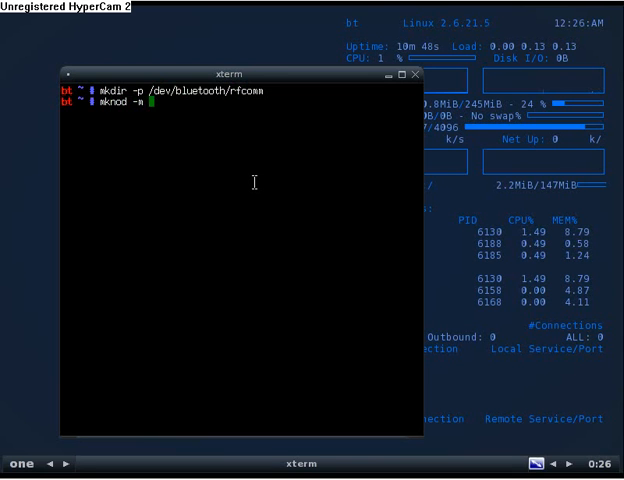
type("6")
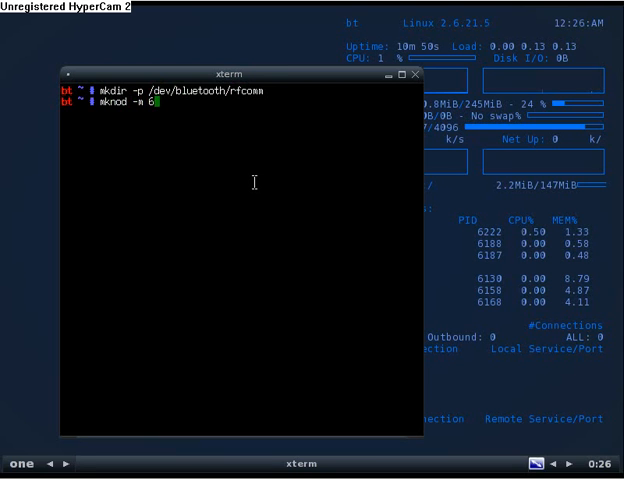
type("66")
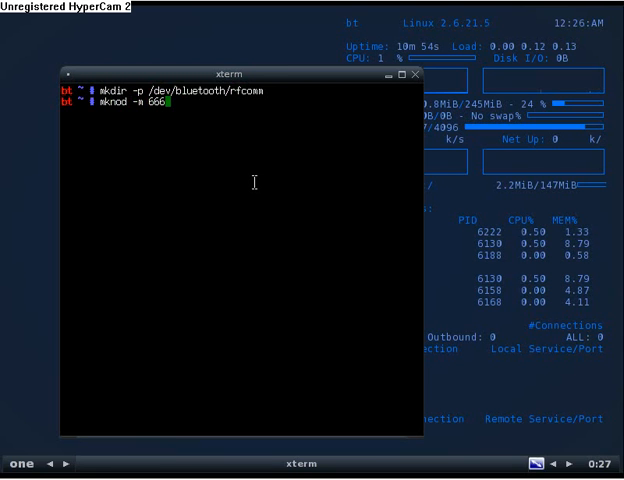
type("/")
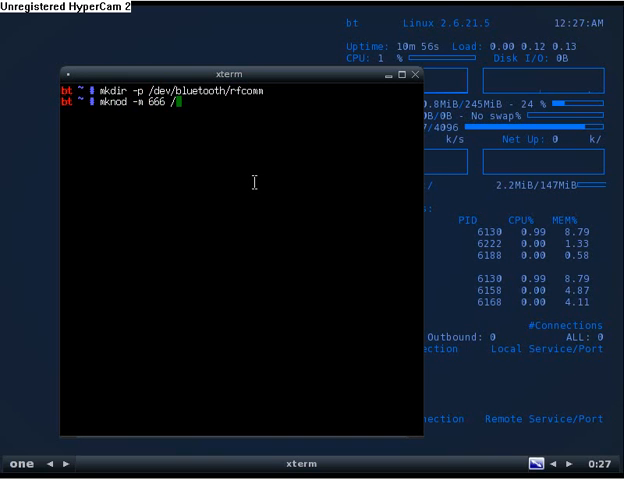
type("dev")
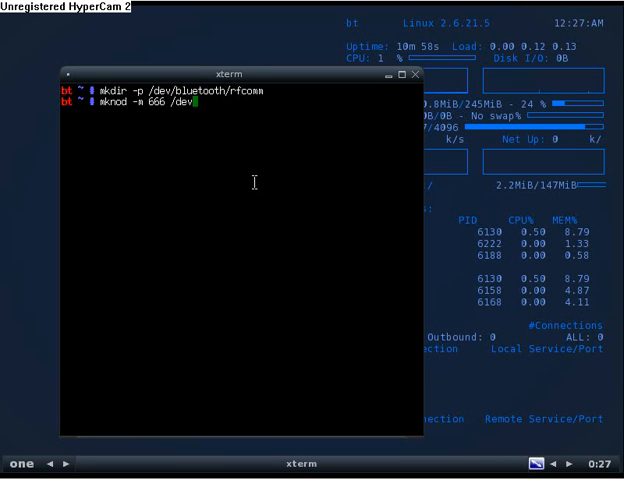
type("bluetooth")
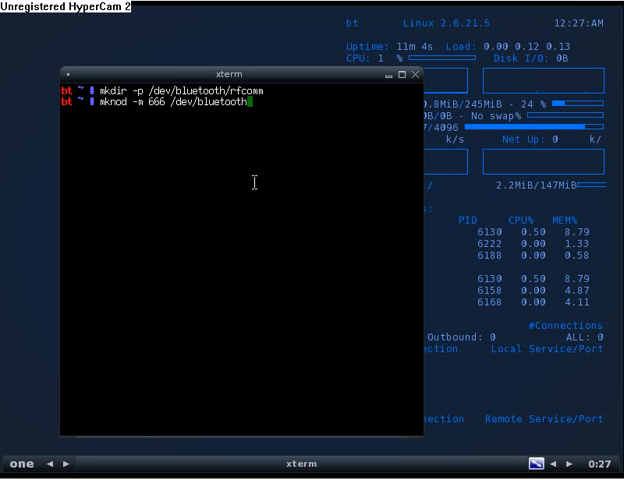
type("rfcomm")
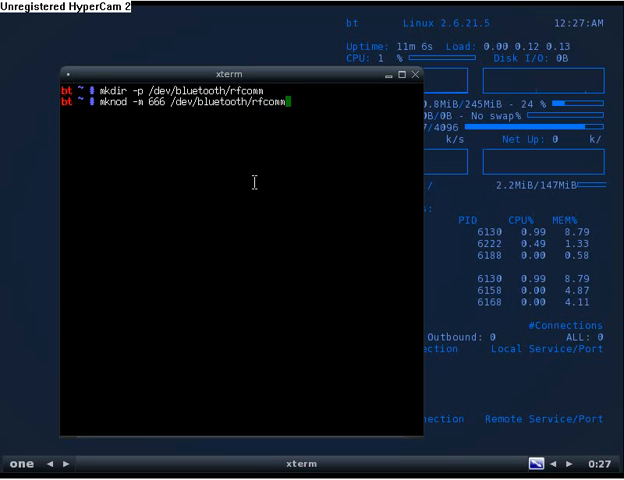
type("/")
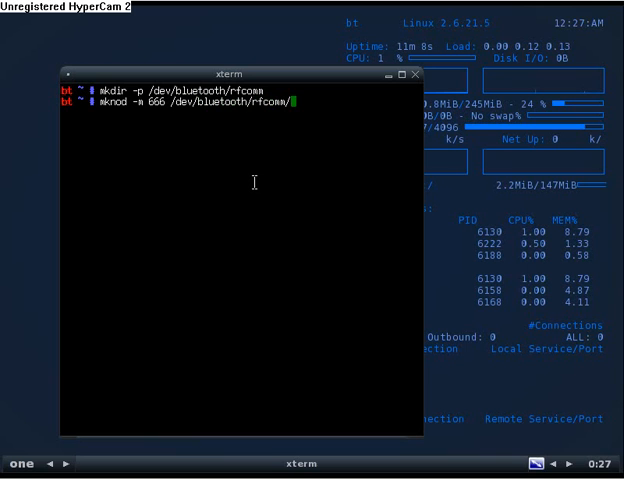
type("0")
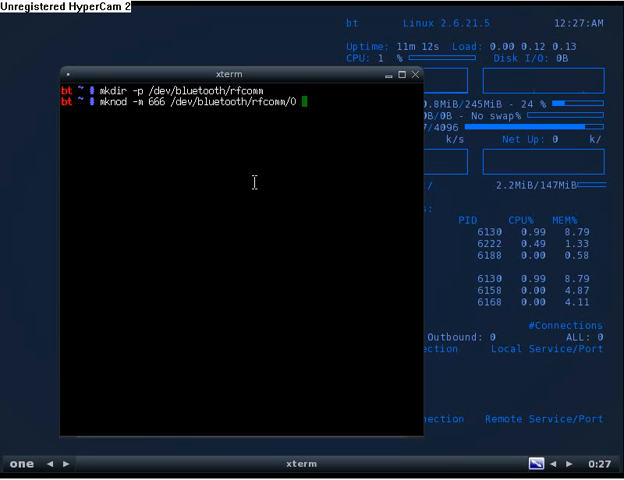
type("c")
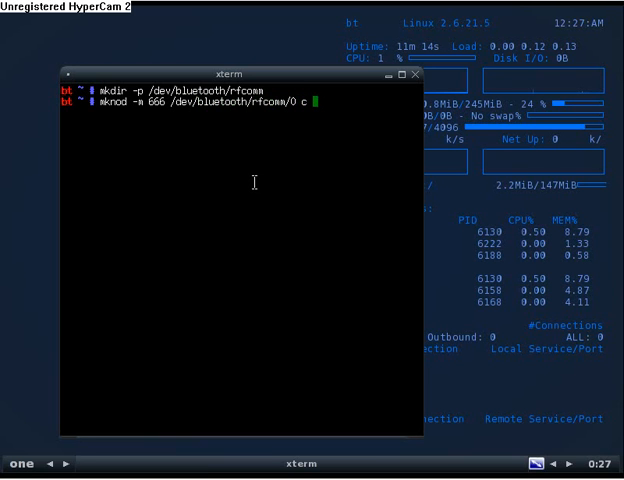
type("216")
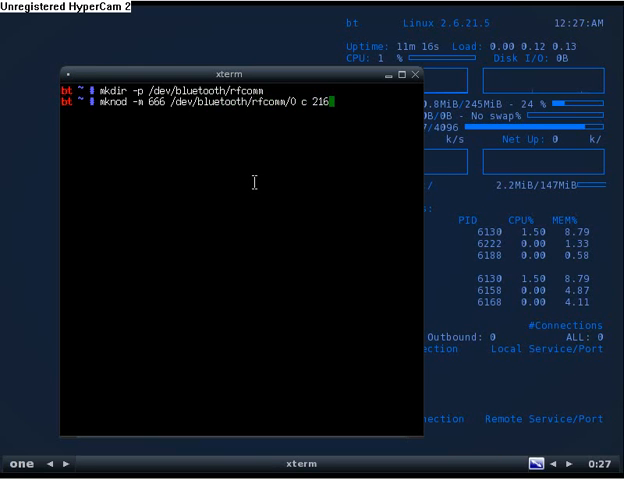
key("Return")
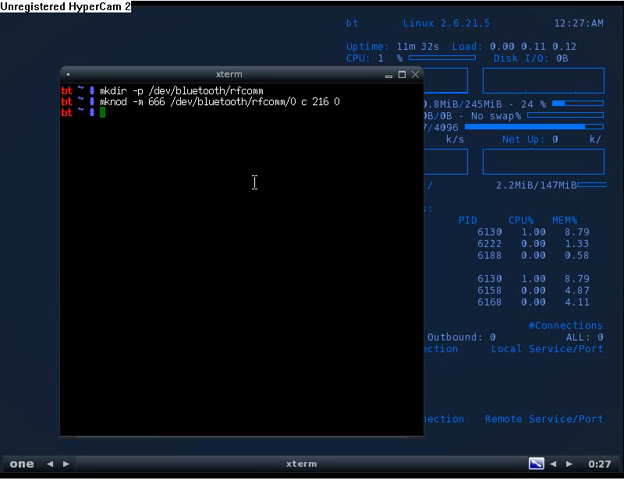
Step: Run mknod --mode=666 /dev/rfcomm0 c 216 0 to create the second device node
type("mk")
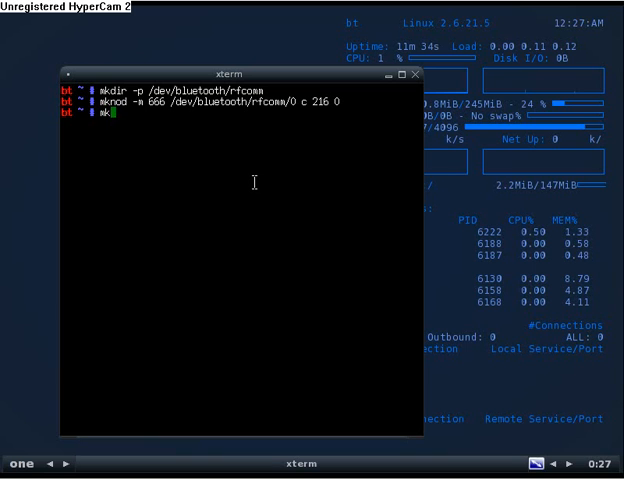
type("nod")
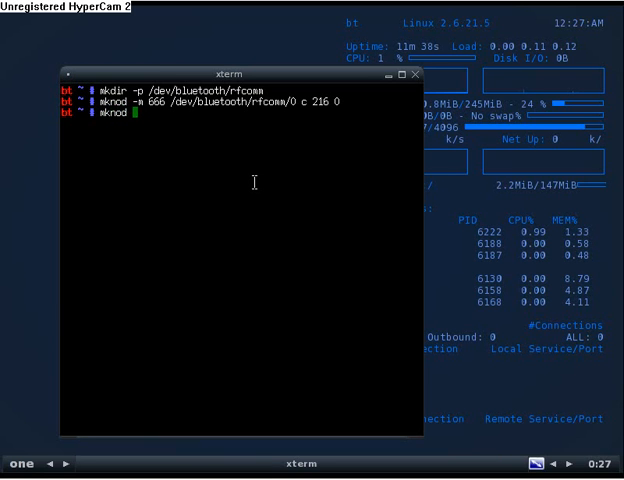
type("--")
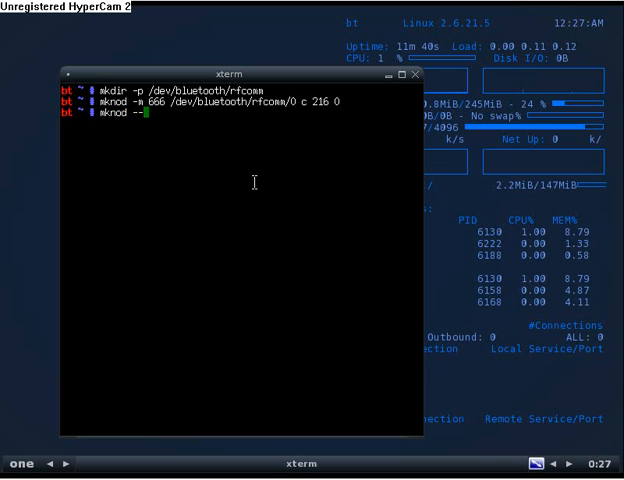
type("mode")
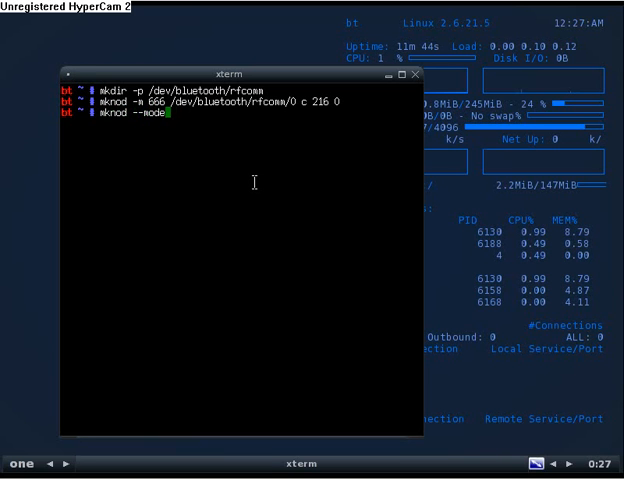
type("6666")
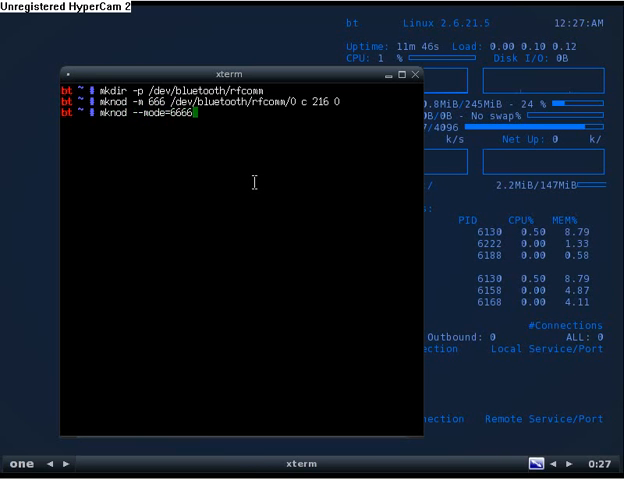
key("BackSpace")
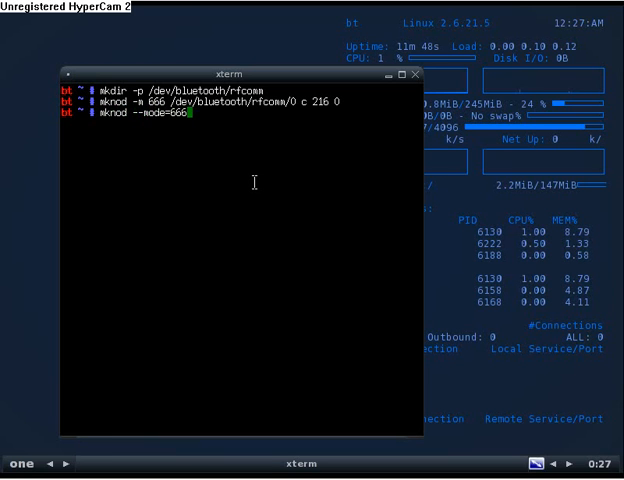
type("/")
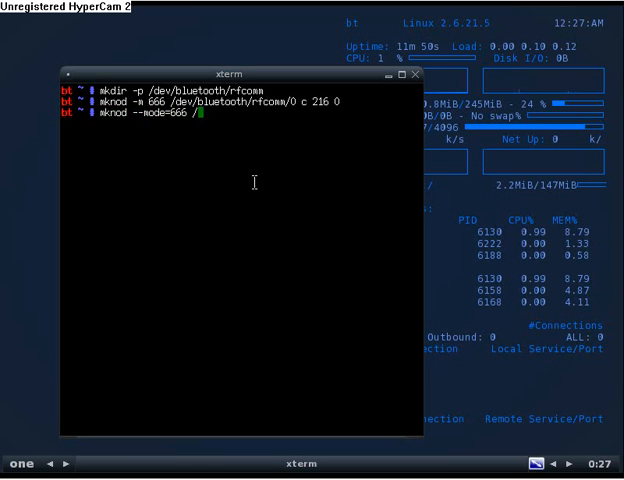
type("dev/")
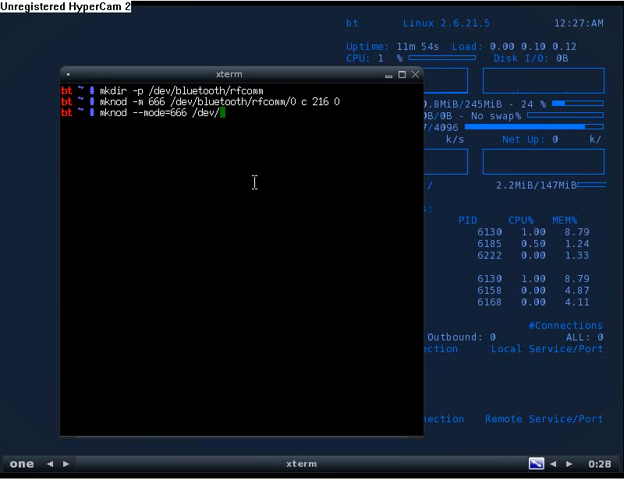
type("rfcomm0")
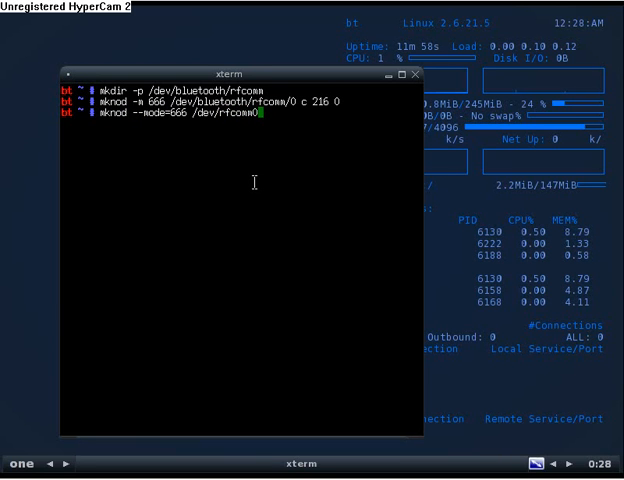
type("c")
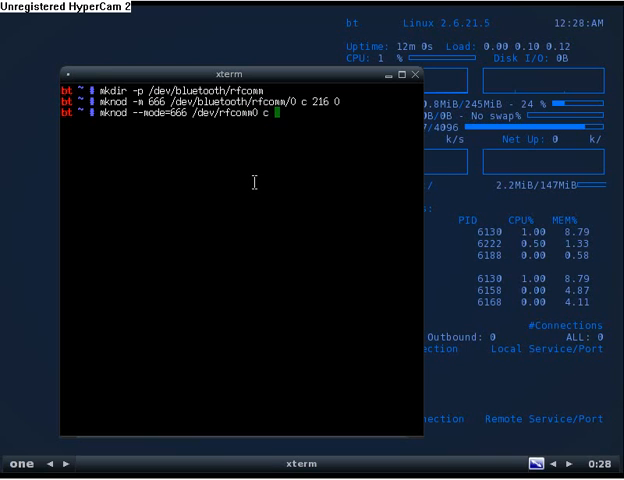
type("216")
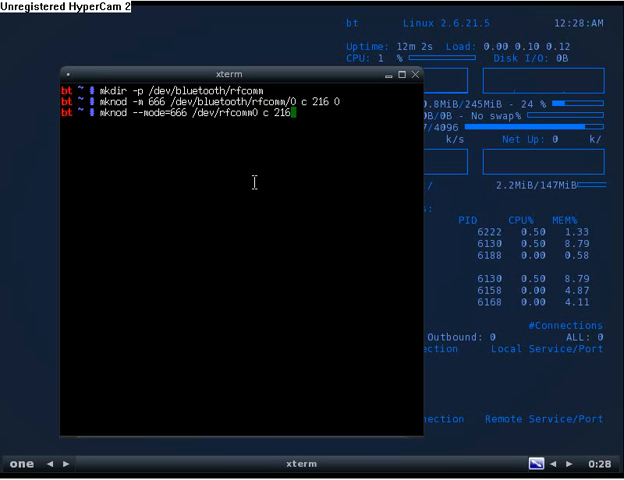
key("Return")
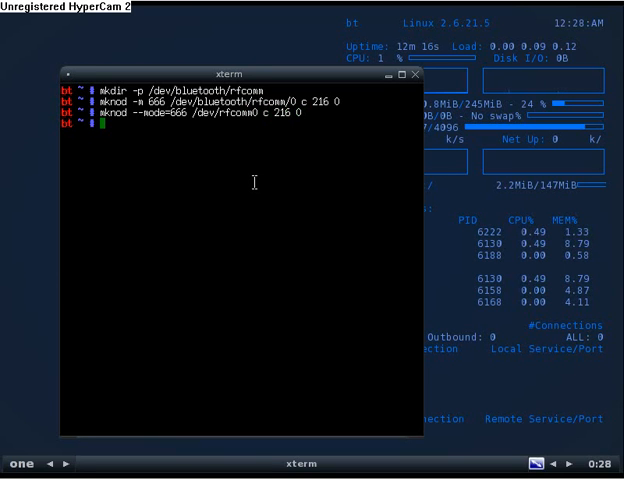
Step: Bring up the Bluetooth adapter with hciconfig hci0 up
type("hciconfig")
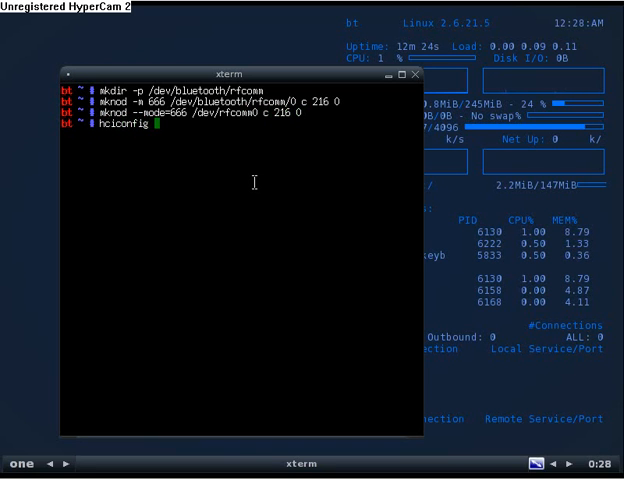
type("hci0")
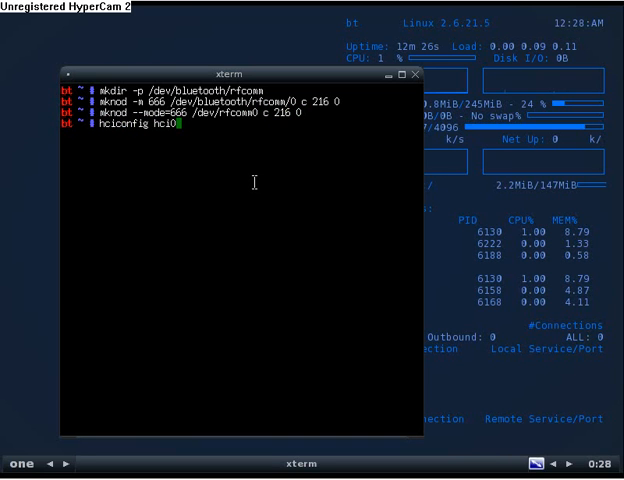
type("up")
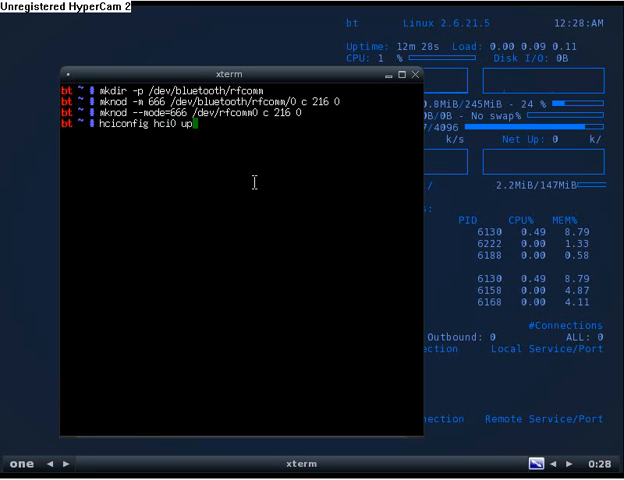
key("Return")
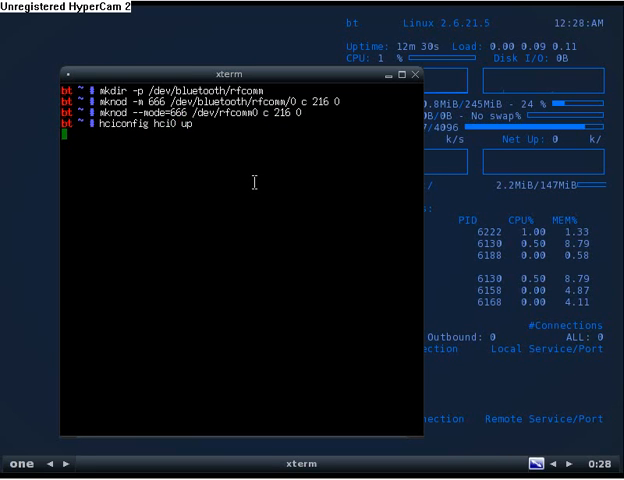
key("Return")
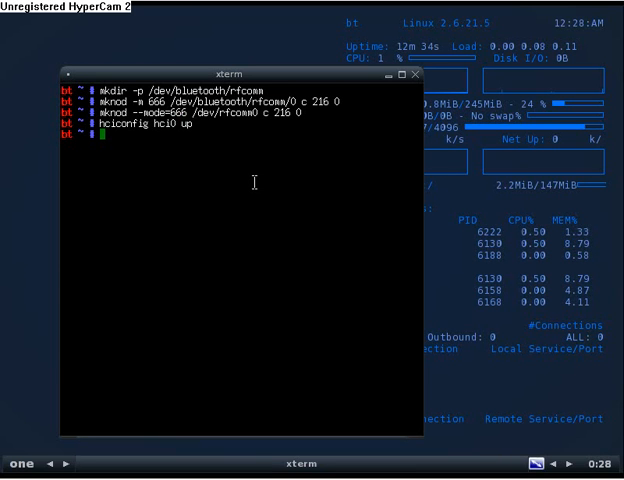
Step: Display hci0's status with hciconfig hci0, confirming UP RUNNING
type("hciconfig")
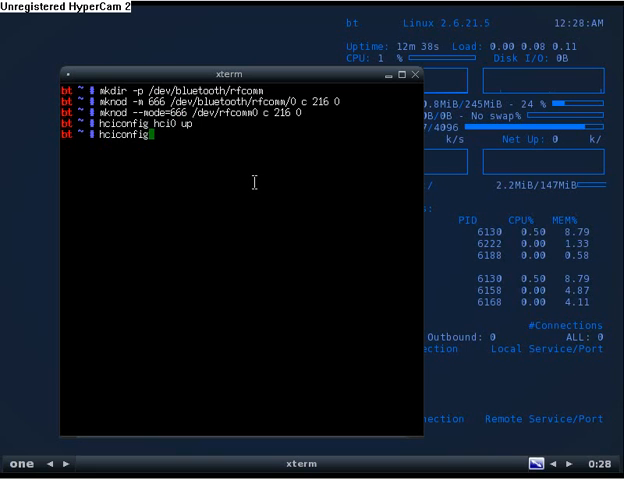
type("h")
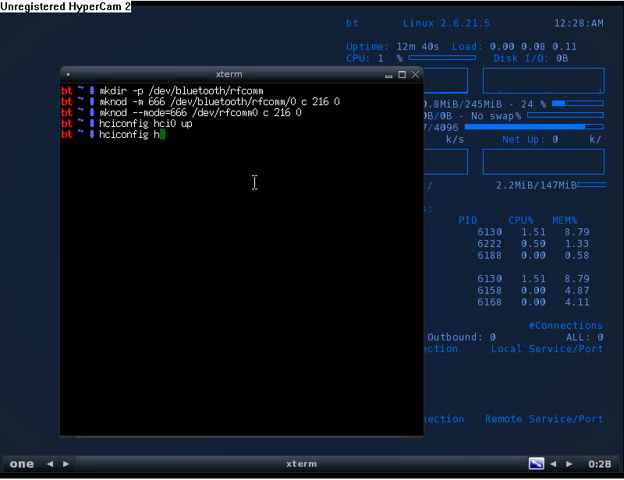
type("ci0")
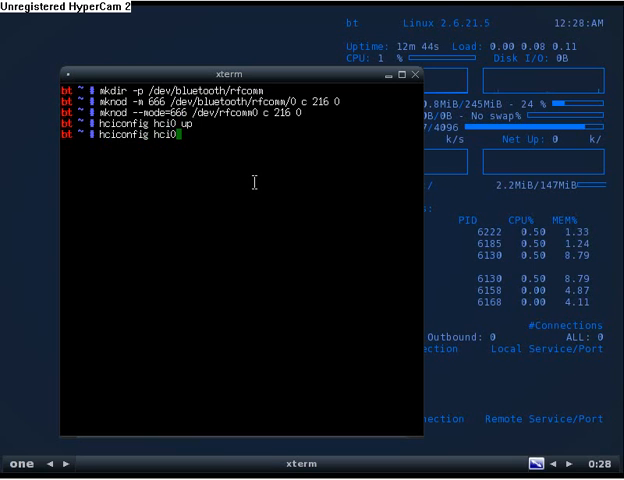
key("Return")
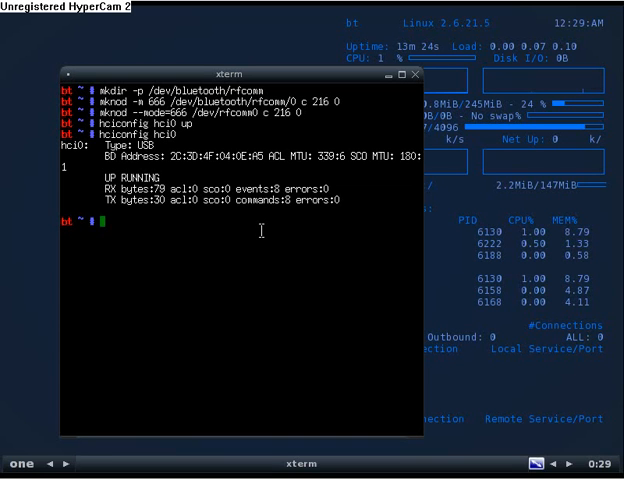
Step: Run hcitool scan hci0 and find one nearby phone, then begin an l2ping command
type("hcitool")
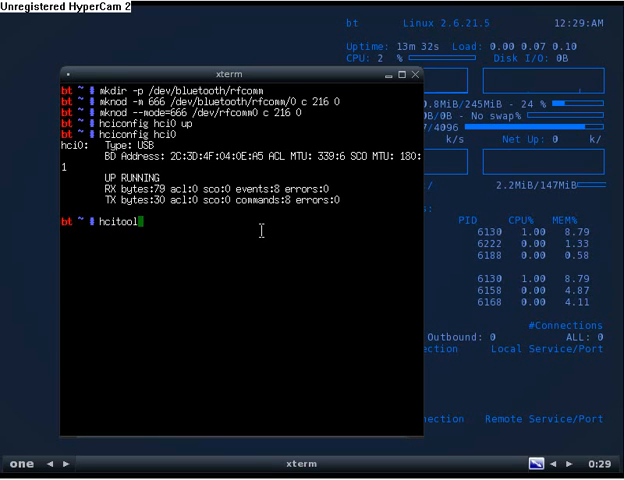
type("scan")
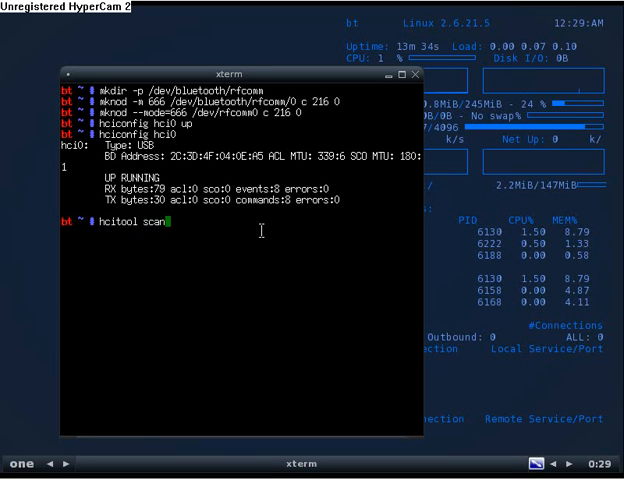
type("hci0")
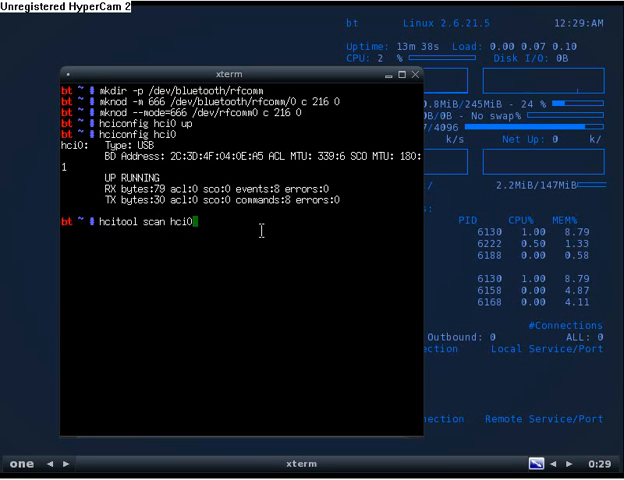
key("Return")
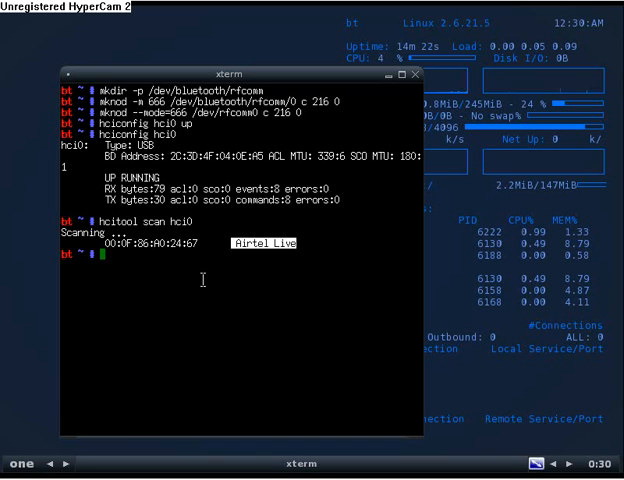
type("1")
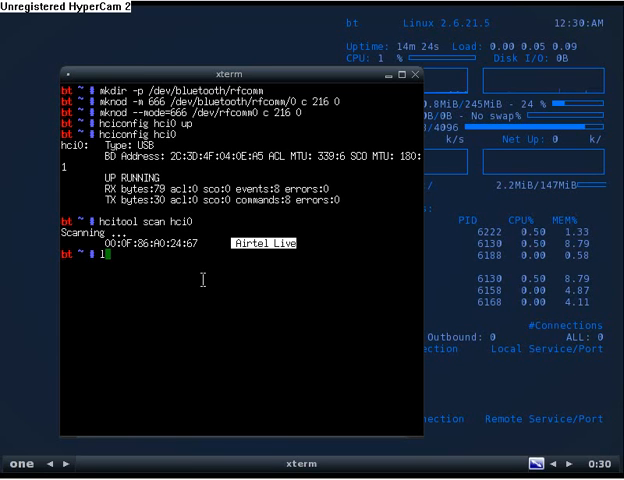
type("l2ping")
type("cd")
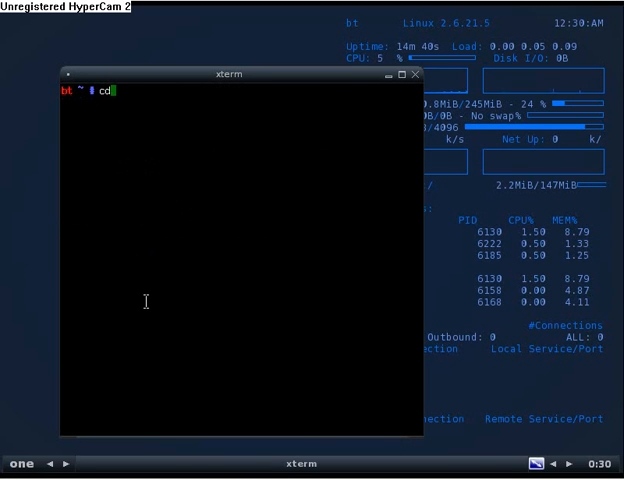
Step: Change into /pentest/bluetooth and list its Bluetooth tools
type("/pente")
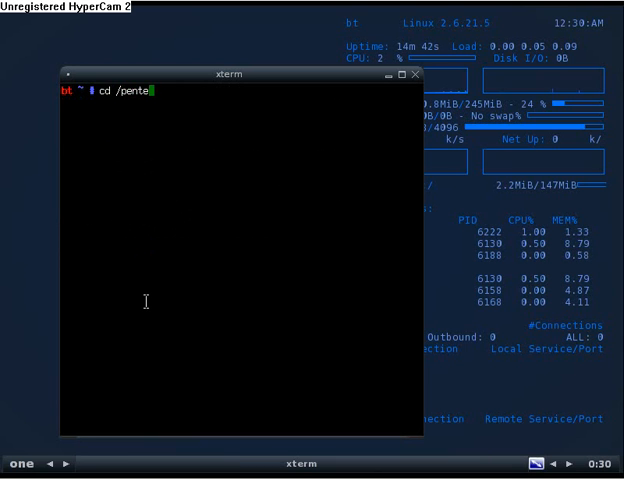
type("st")
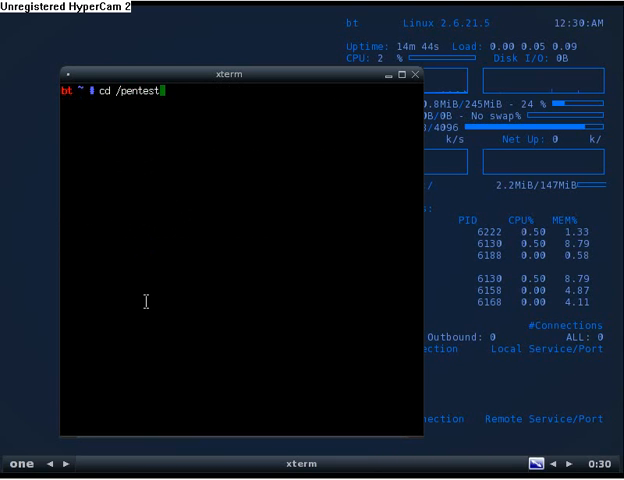
type("b")
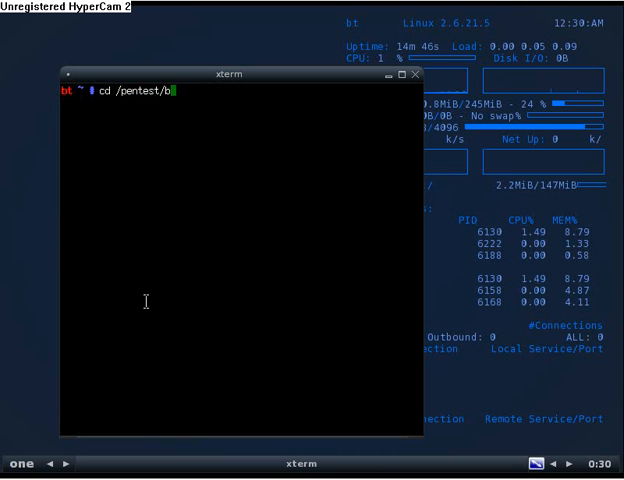
type("luetooth")
type("ls")
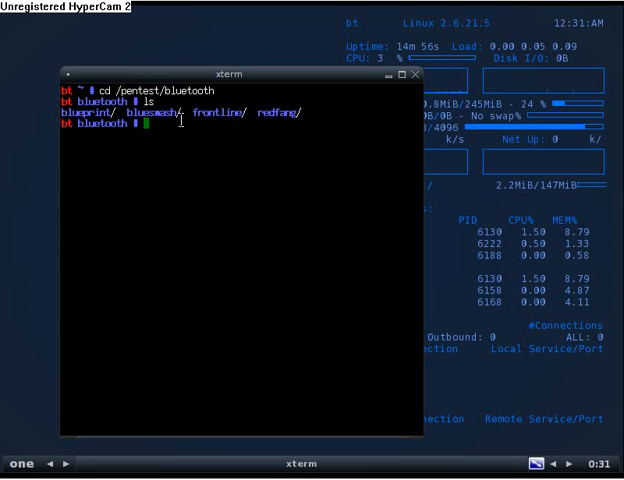
mouse_move(304, 128)
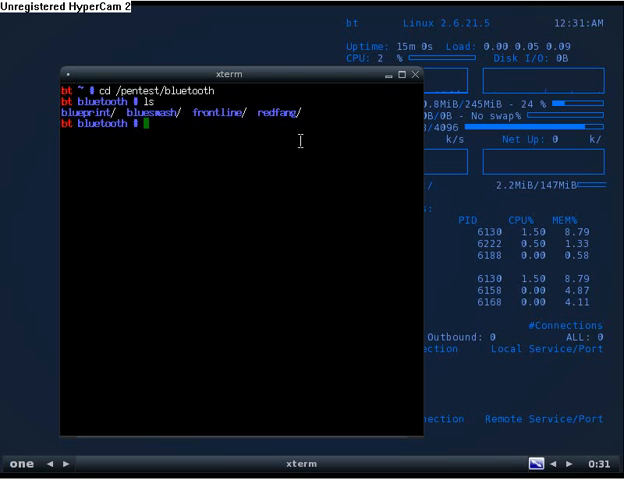
Step: Enter the blueprint folder, list its files, and run hcitool scan hci0 again
type("cd b")
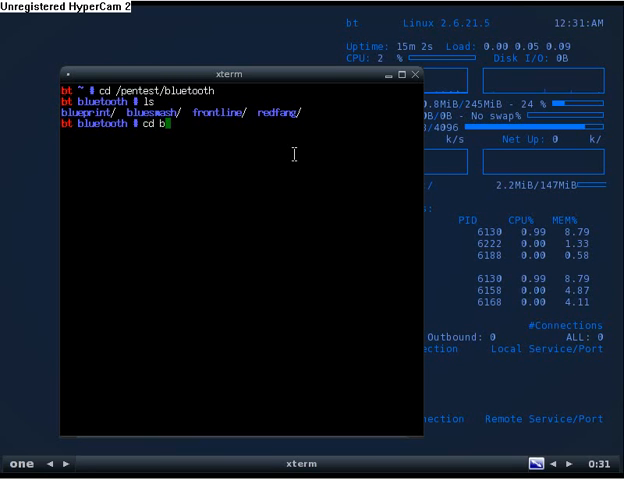
type("lueprint")
type("ls")
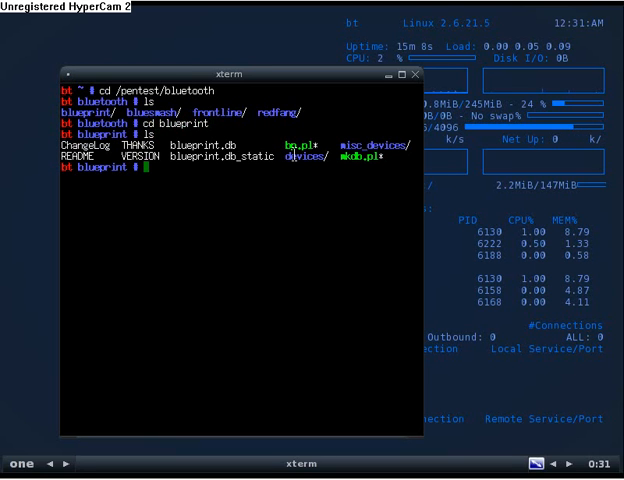
mouse_move(300, 192)
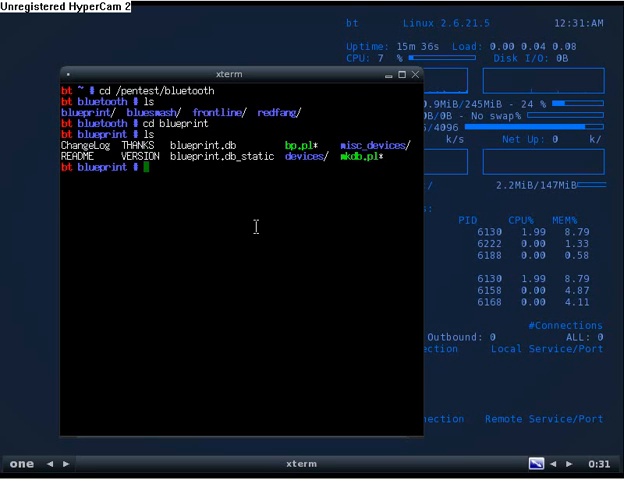
type("hcitool scan hci0")
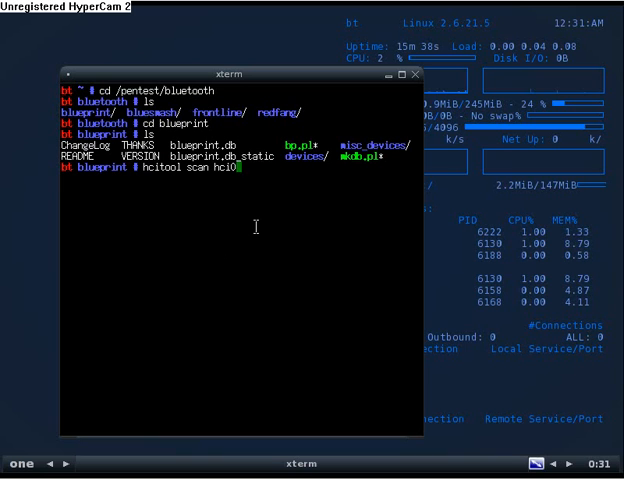
key("Return")
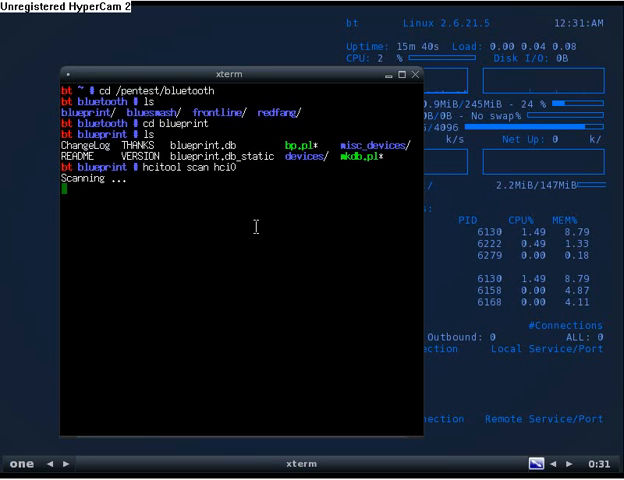